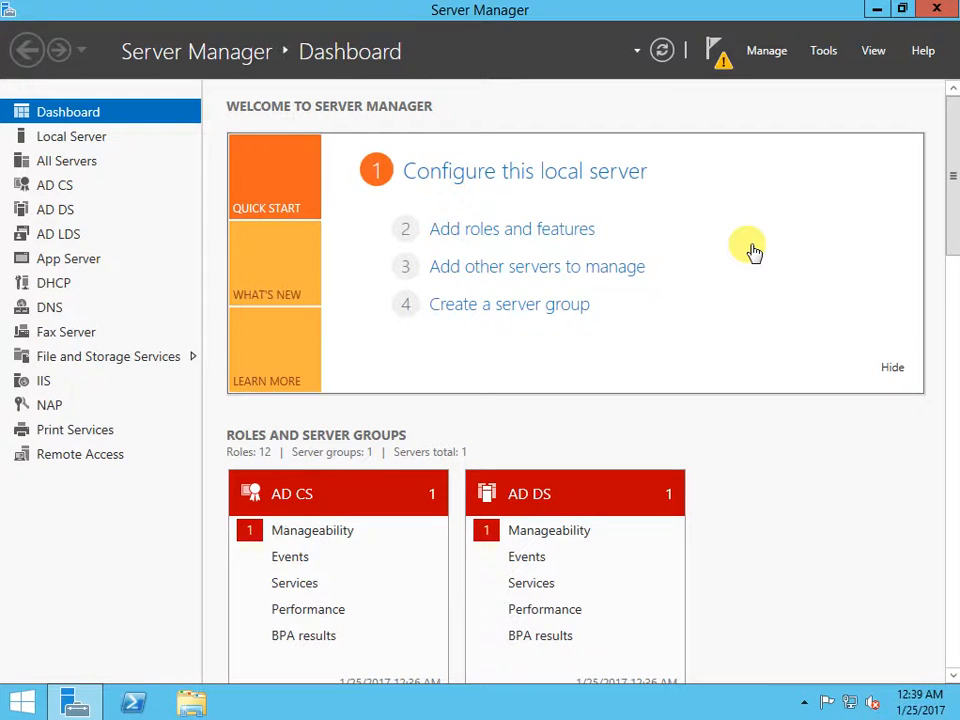
pyautogui.moveTo(730, 248)
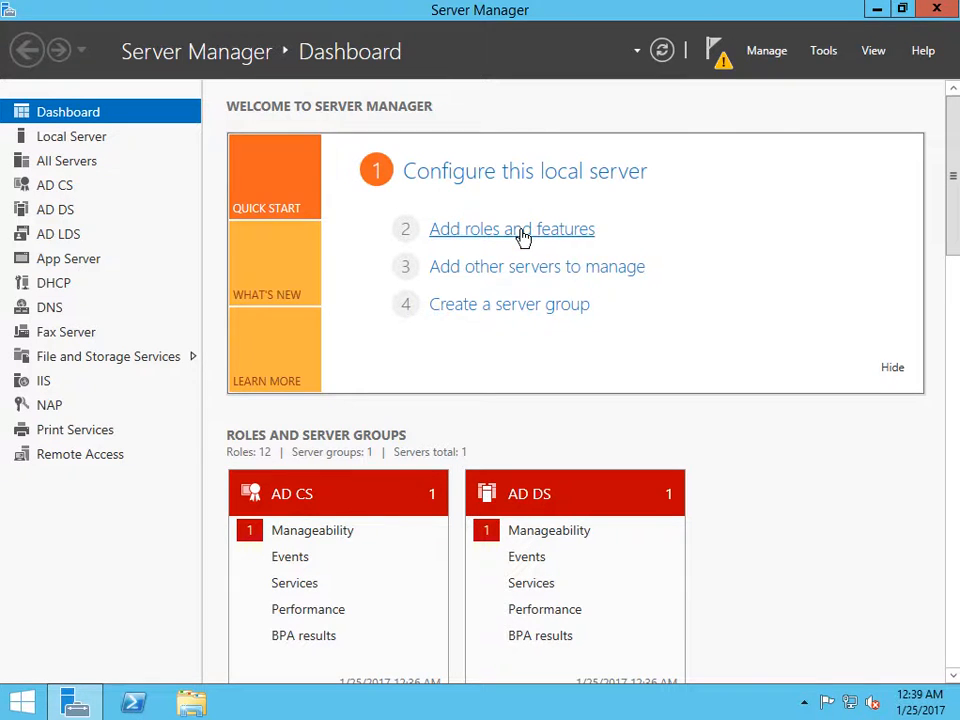
# Launch the Add Roles and Features wizard and advance to Select server roles
pyautogui.click(511, 228)
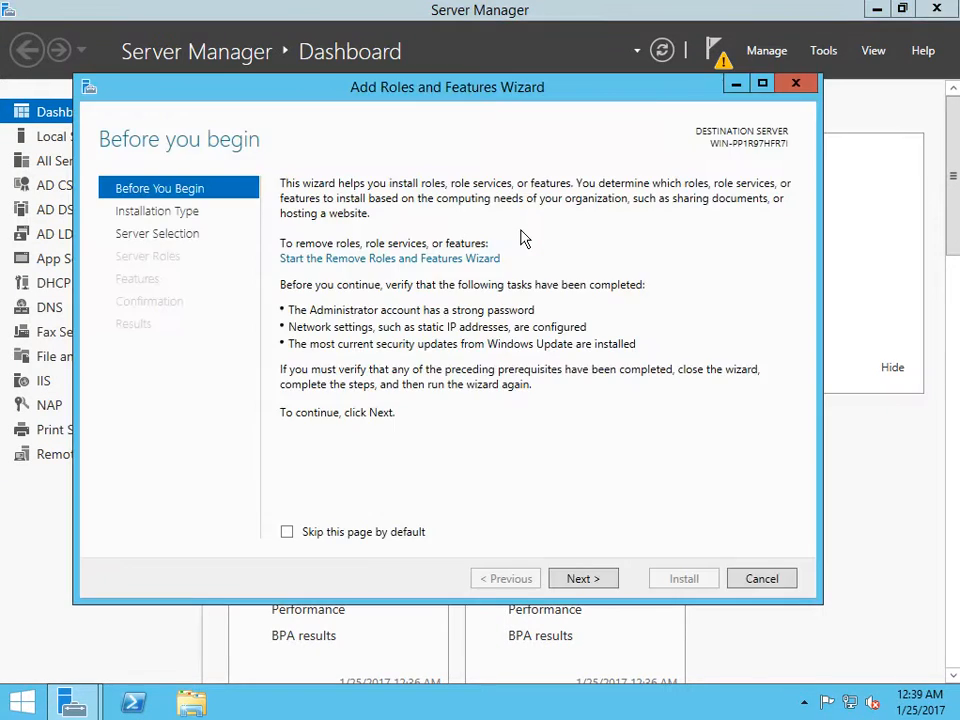
pyautogui.moveTo(583, 575)
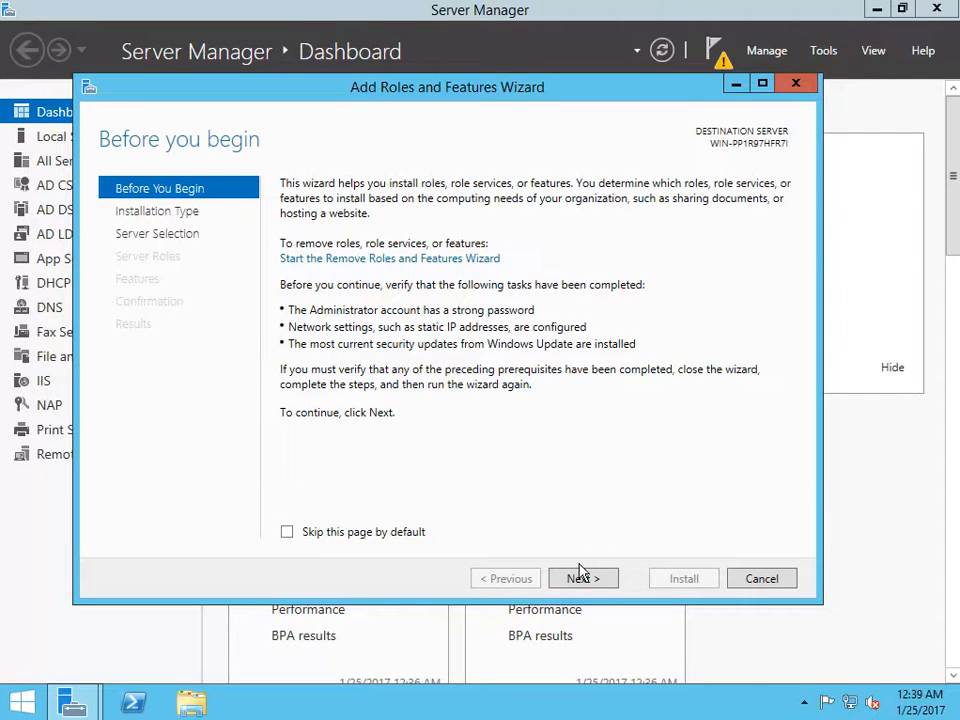
pyautogui.click(583, 578)
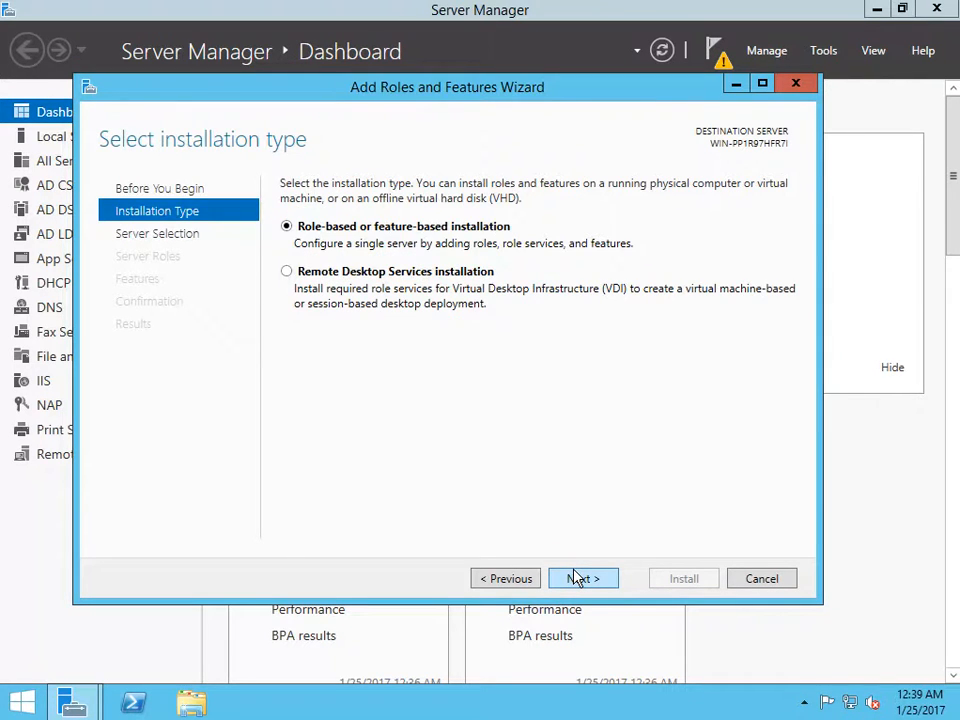
pyautogui.click(583, 578)
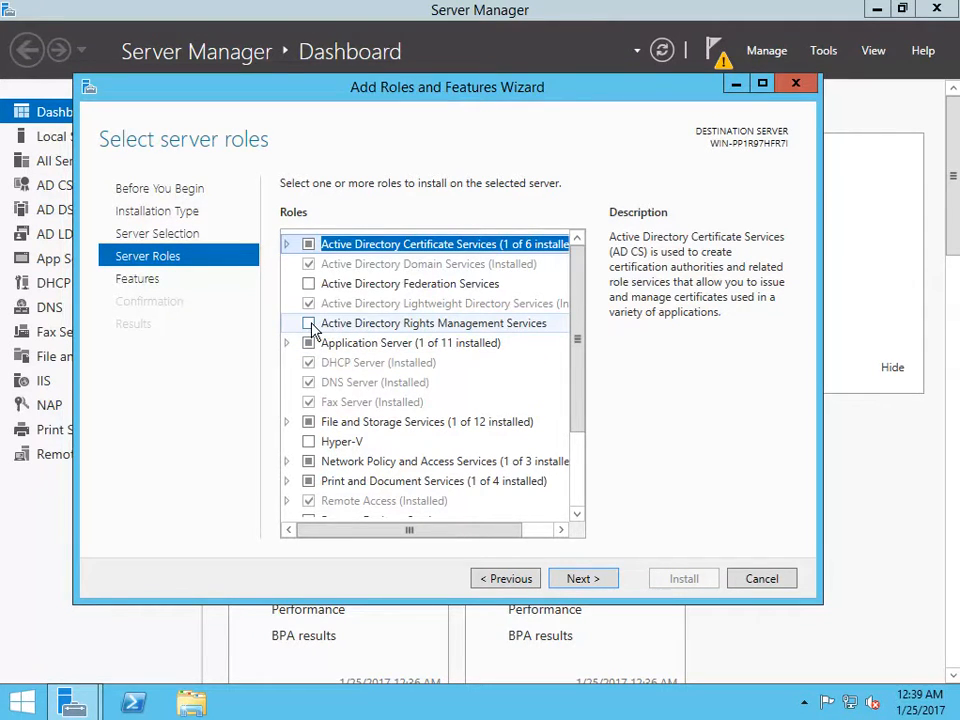
# Select Active Directory Rights Management Services with required features and proceed to Confirmation
pyautogui.click(309, 322)
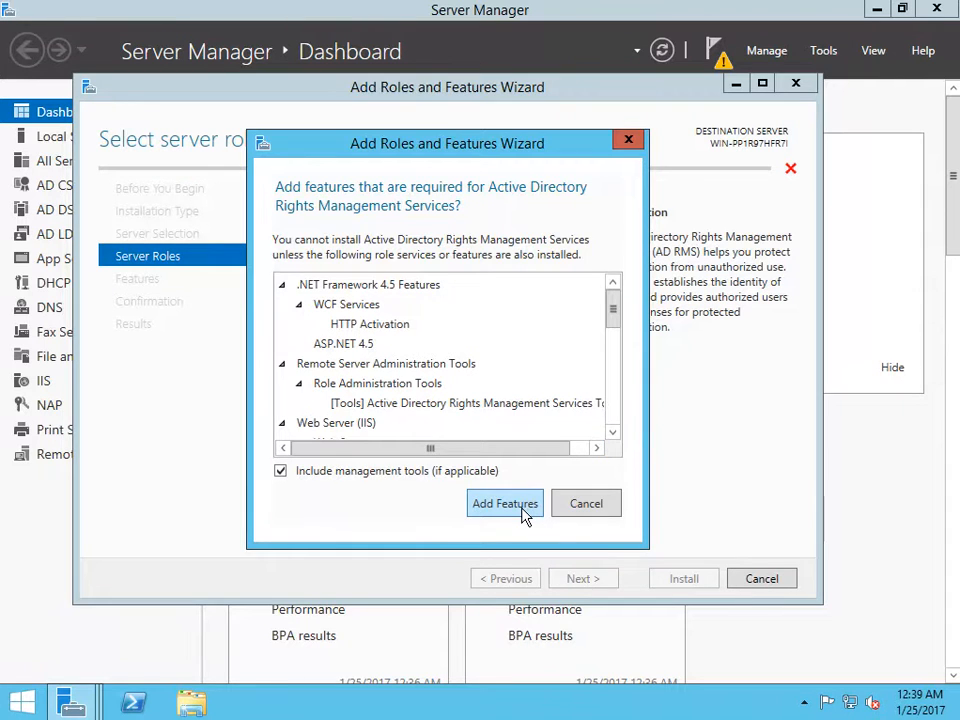
pyautogui.click(504, 503)
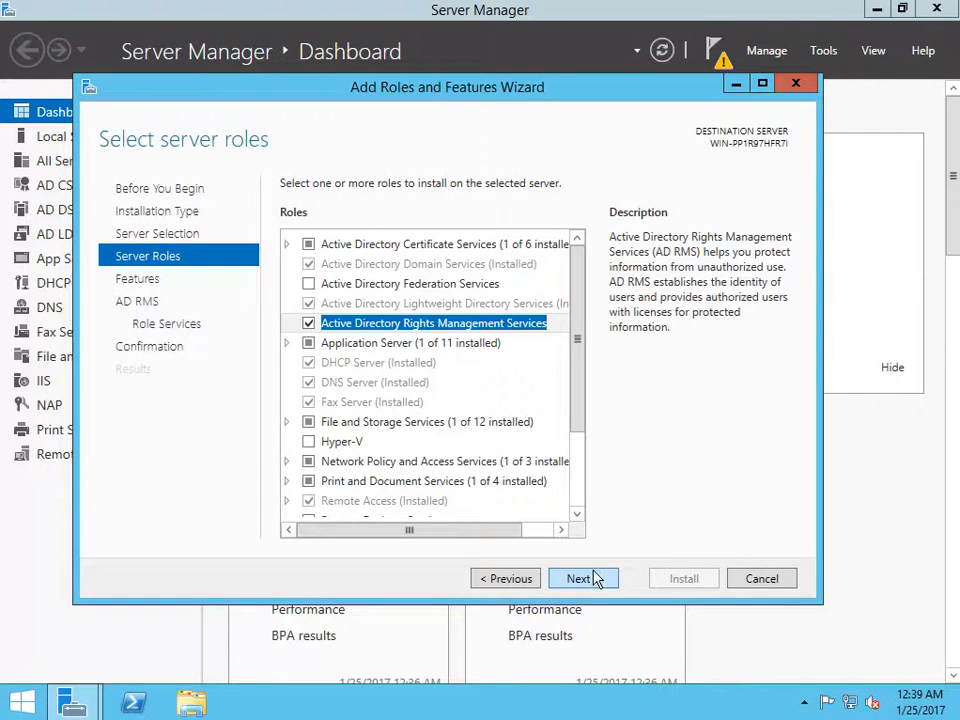
pyautogui.click(578, 578)
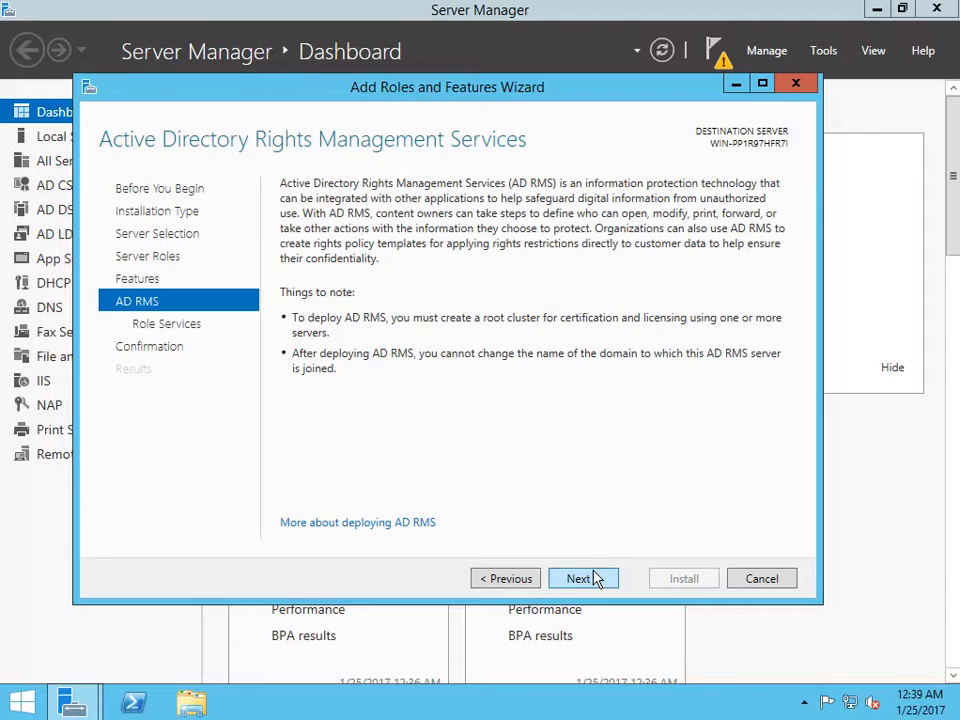
pyautogui.click(577, 578)
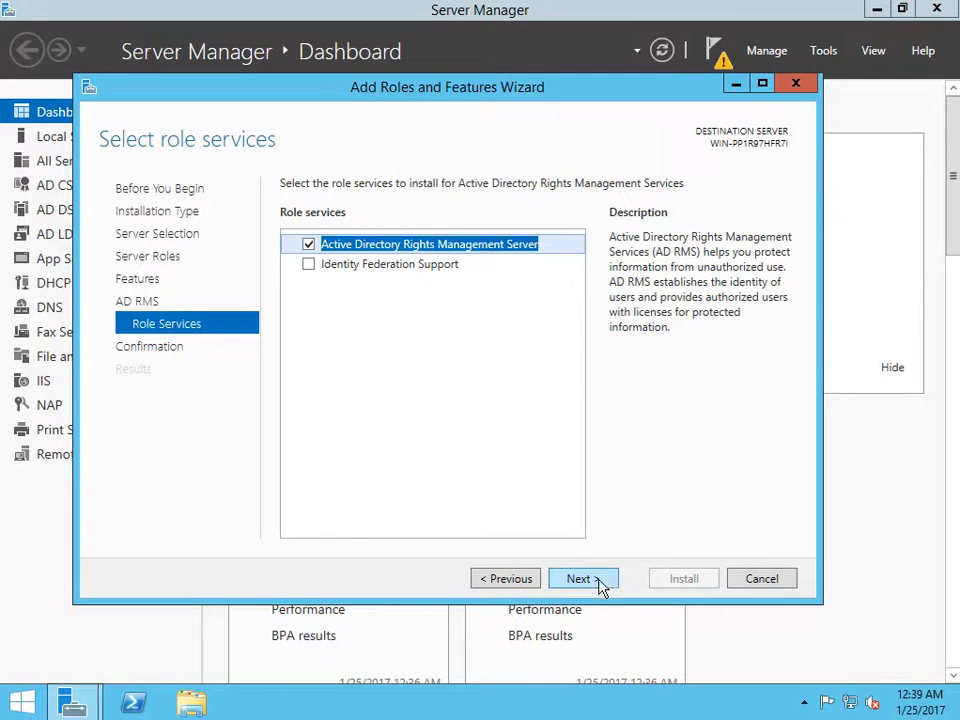
pyautogui.click(577, 578)
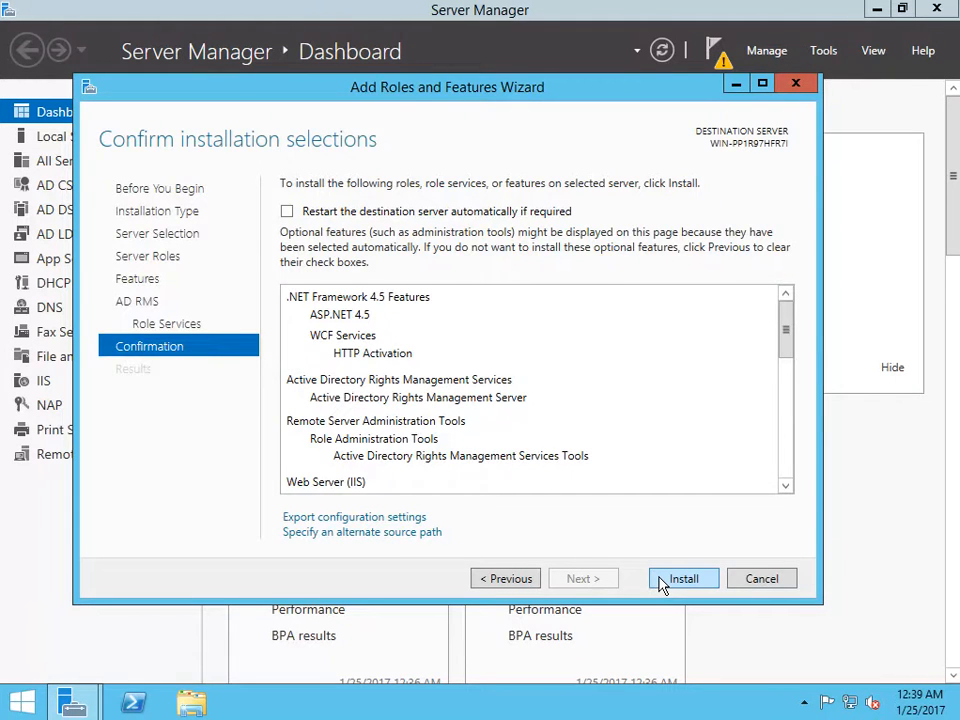
# Install AD RMS and its required features, letting the progress bar advance
pyautogui.click(683, 578)
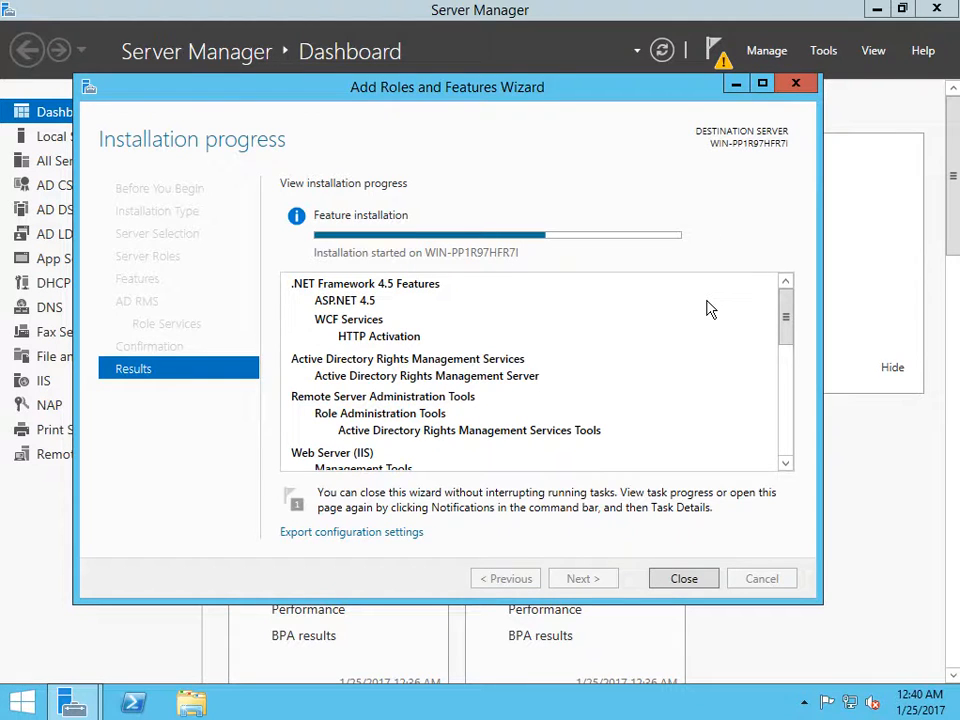
pyautogui.moveTo(630, 377)
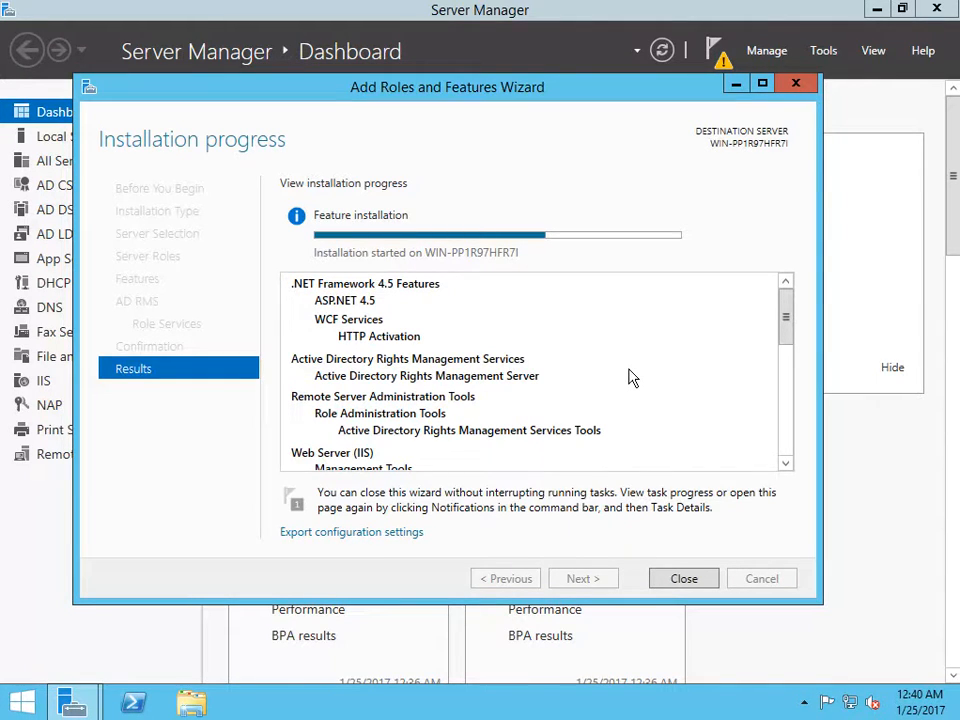
pyautogui.moveTo(530, 277)
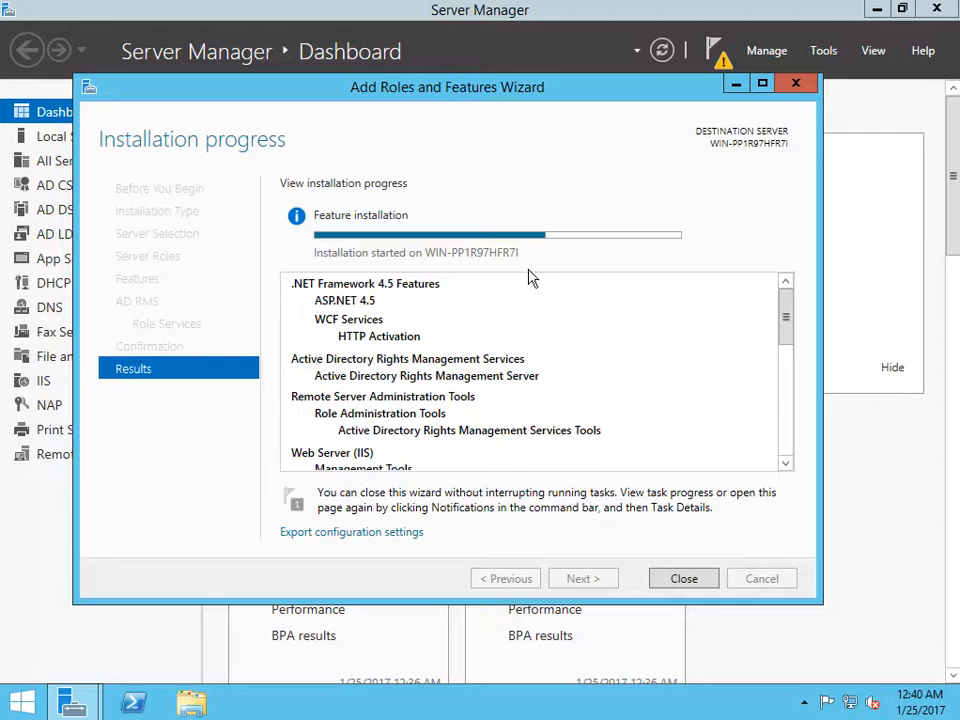